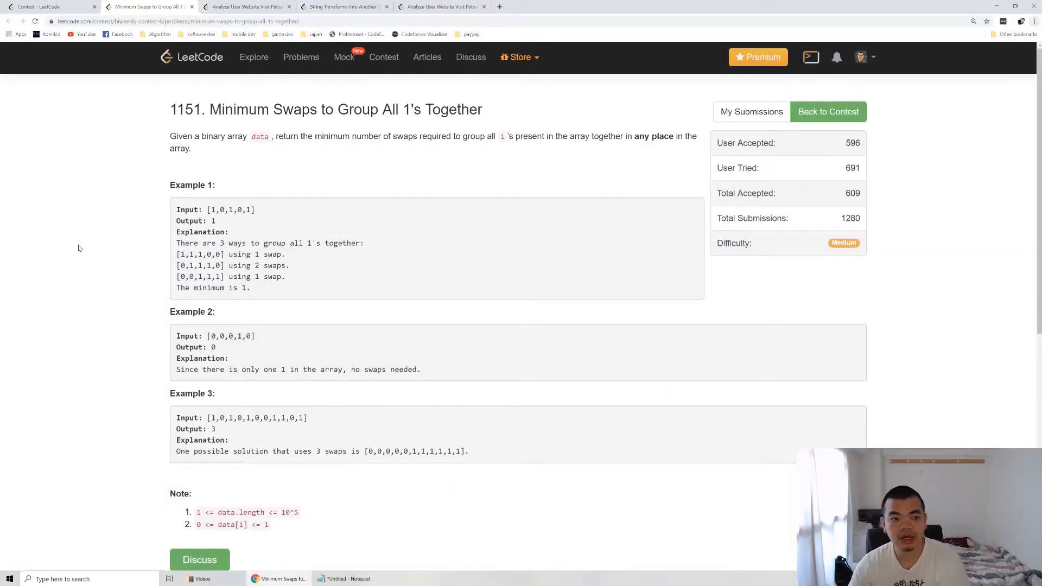
mouse_move(223, 228)
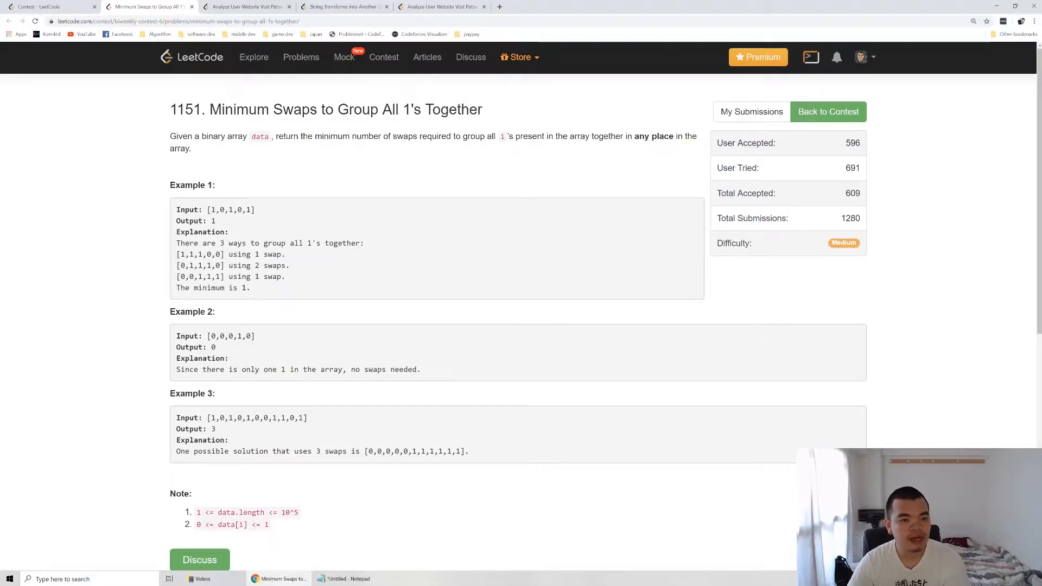
mouse_move(325, 188)
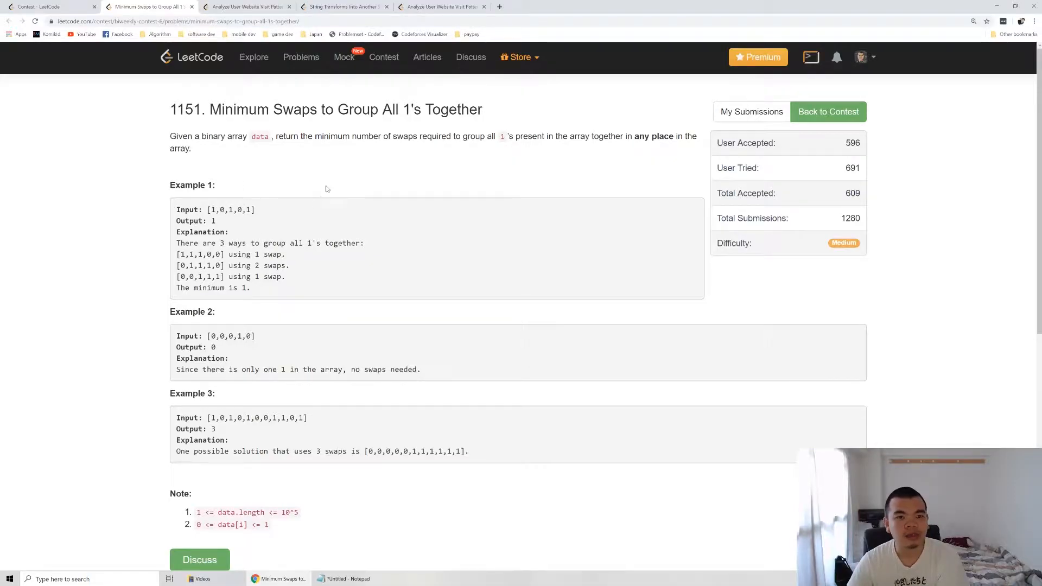
mouse_move(349, 179)
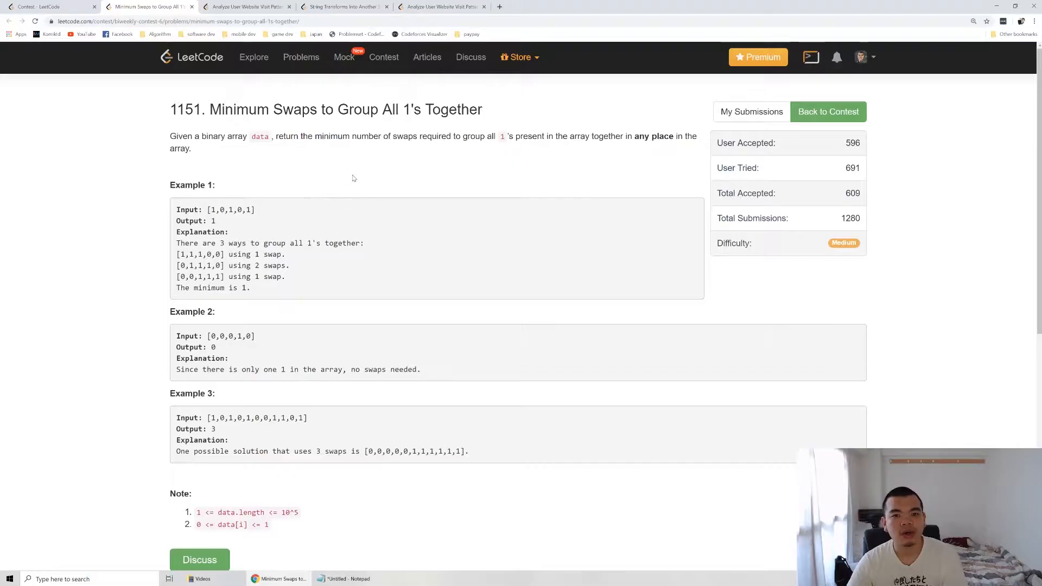
mouse_move(266, 222)
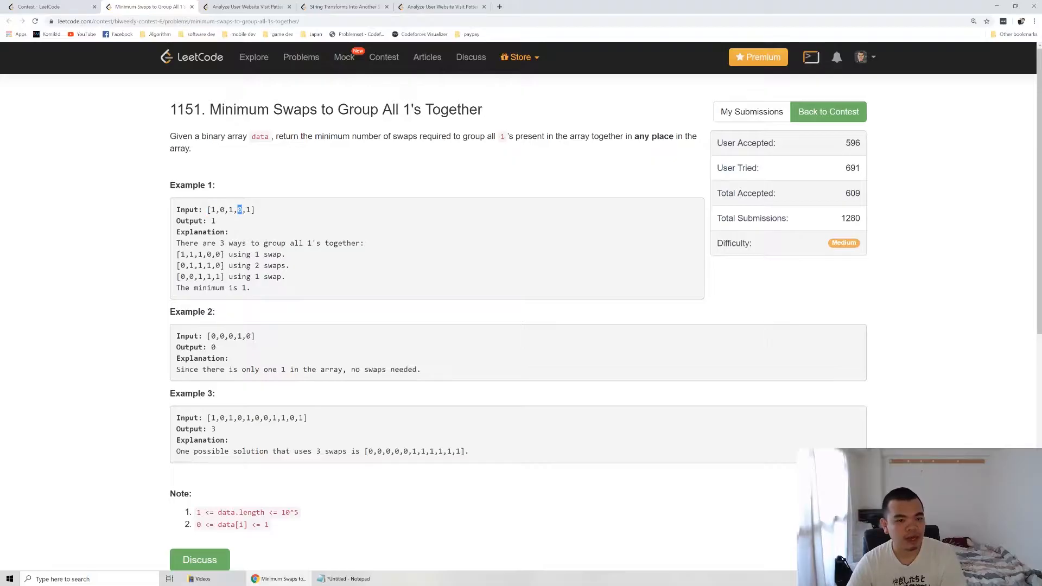
drag(239, 210, 263, 210)
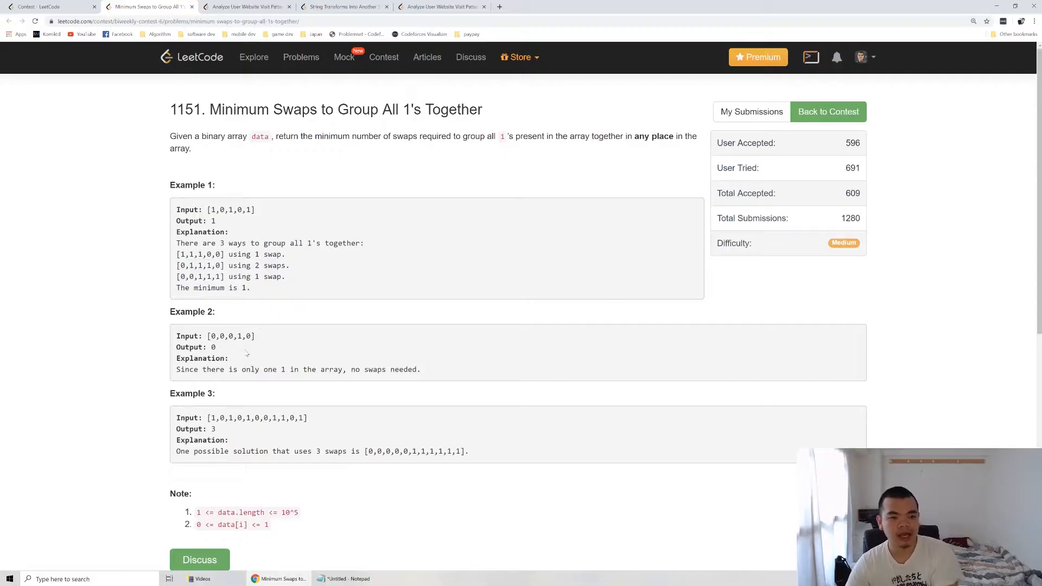
double_click(231, 335)
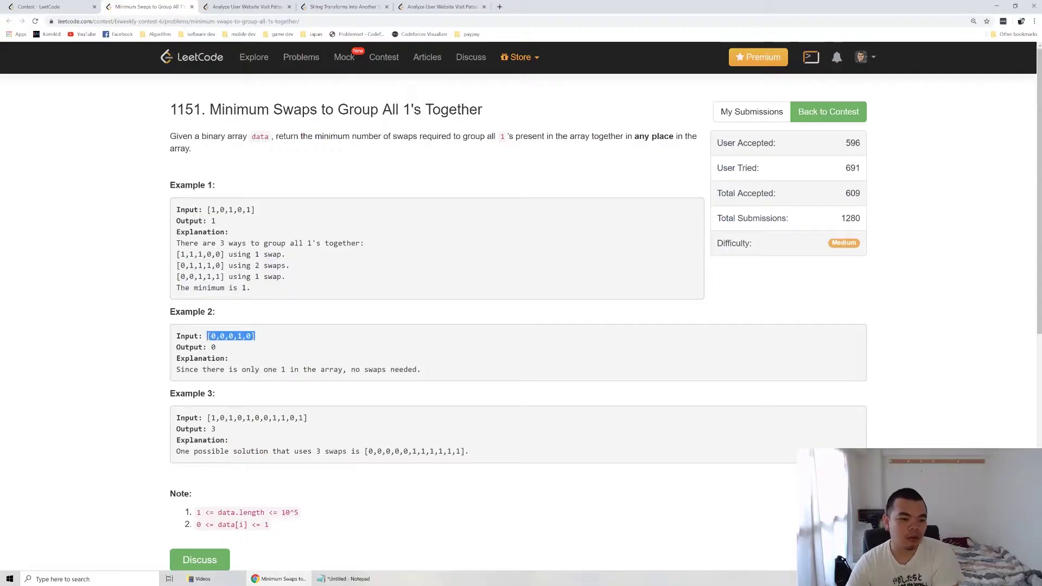
click(213, 347)
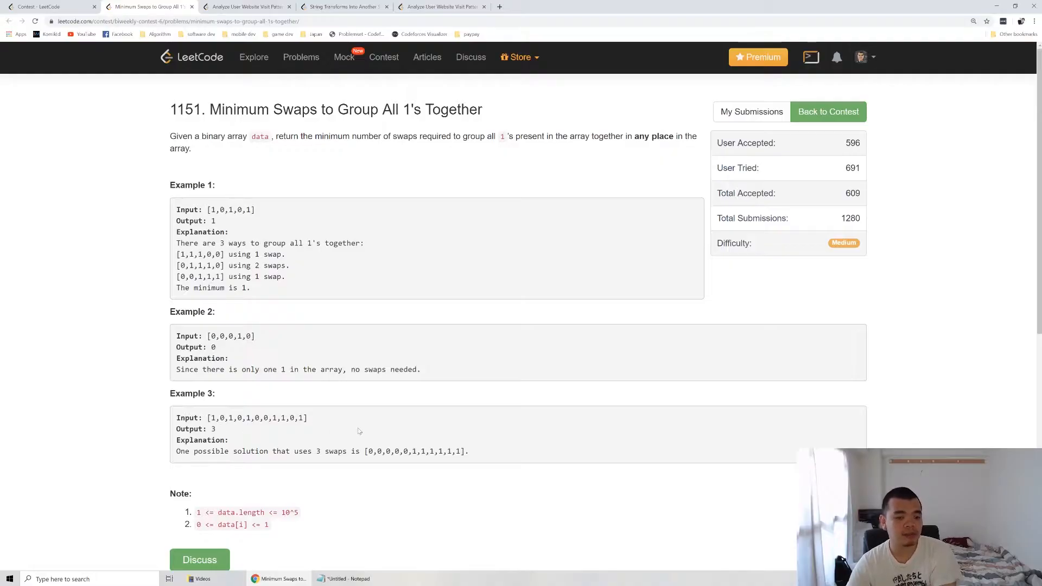
double_click(213, 429)
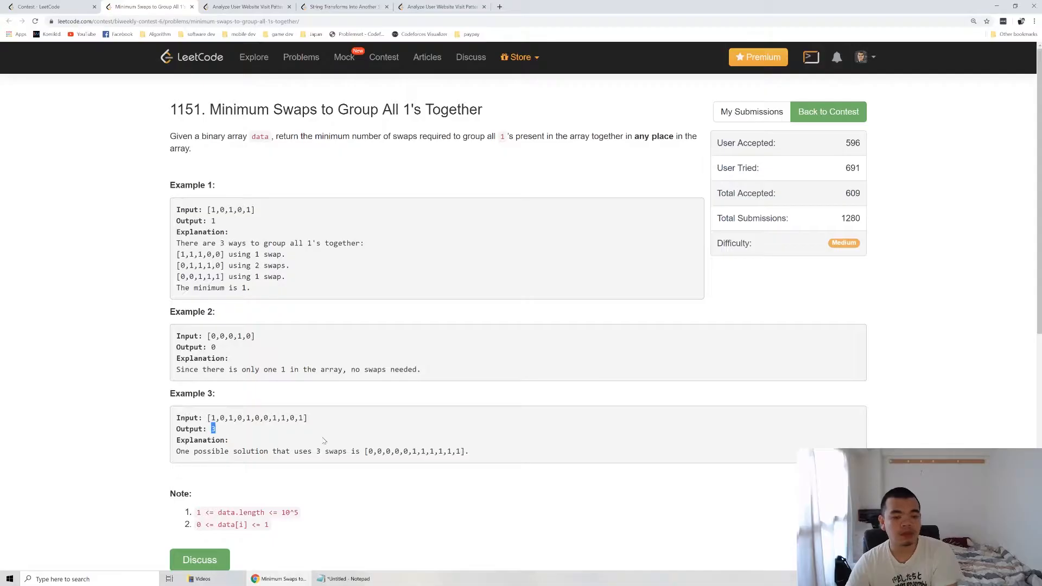
mouse_move(369, 378)
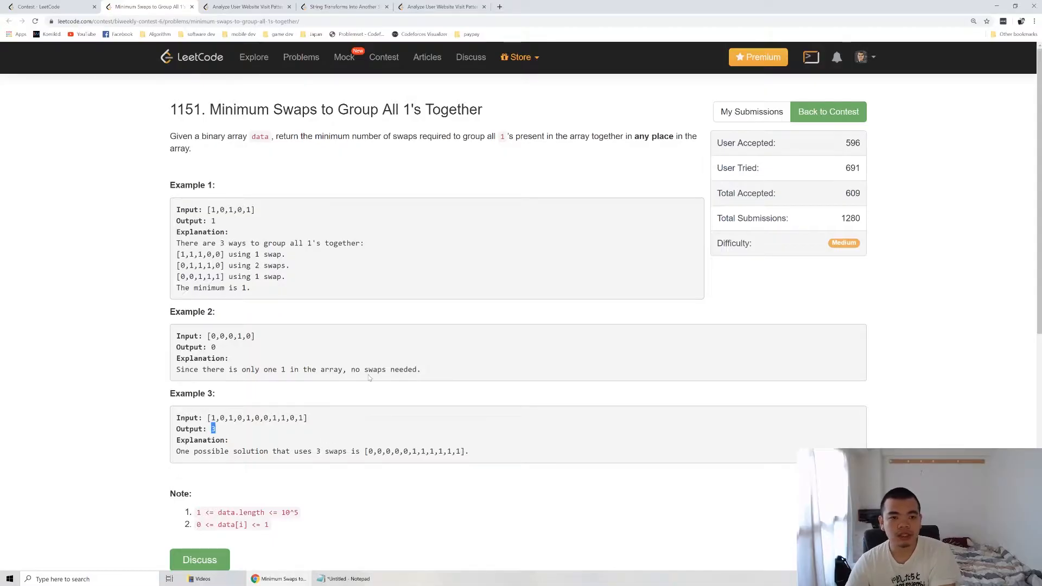
mouse_move(324, 463)
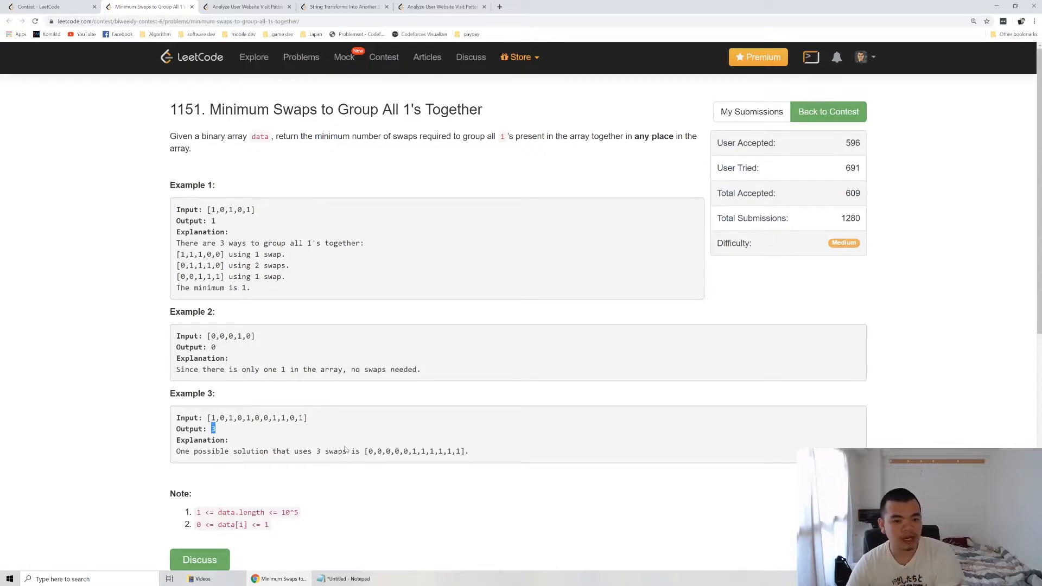
scroll(down, 3)
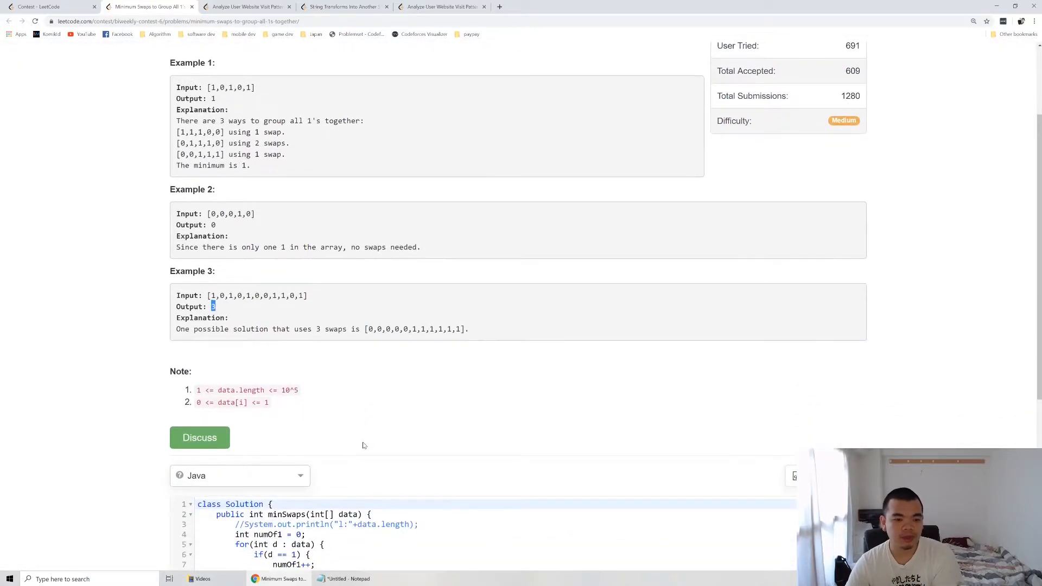
scroll(up, 3)
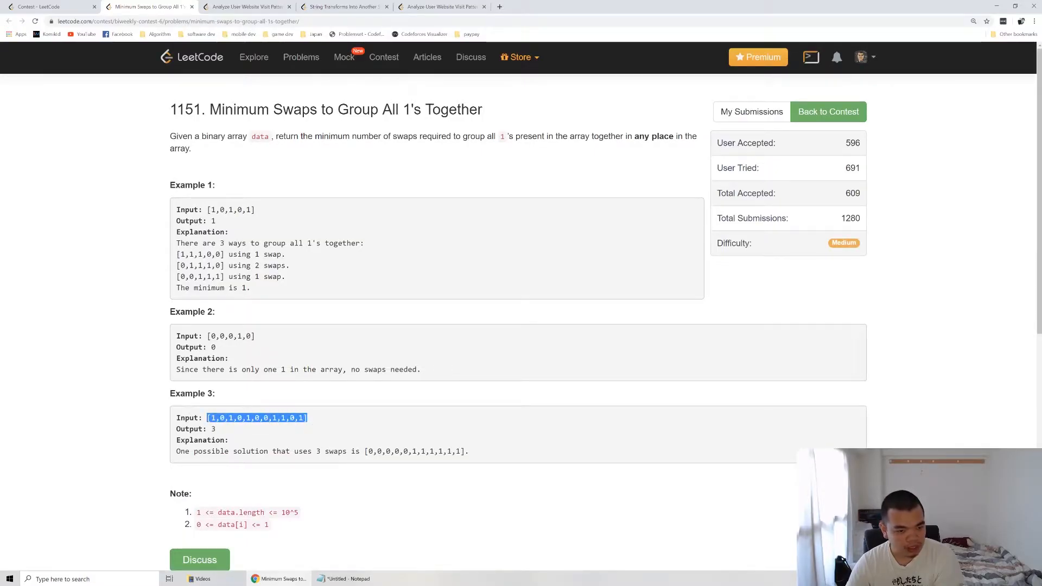
click(279, 435)
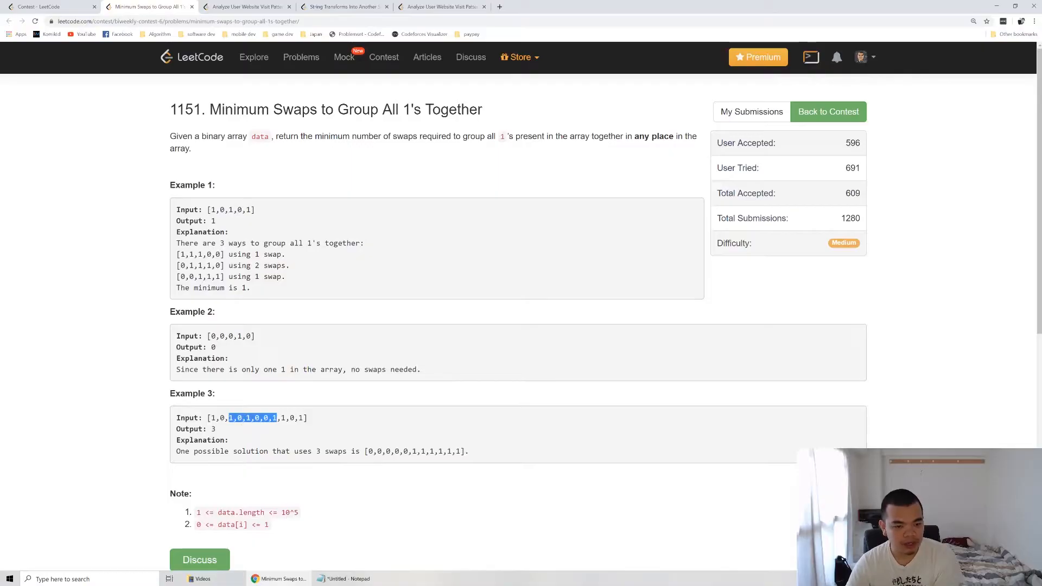
mouse_move(268, 428)
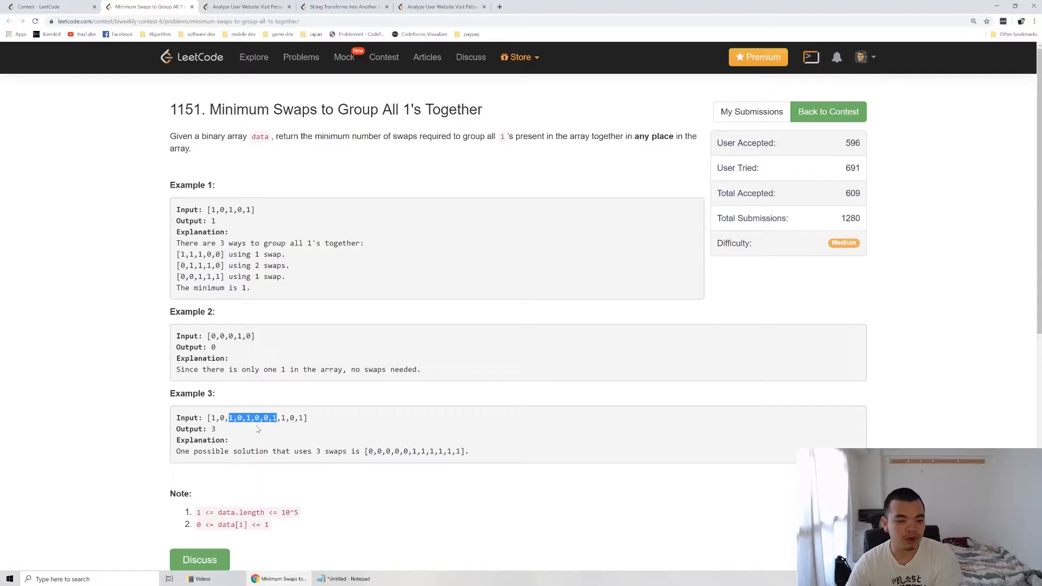
mouse_move(246, 430)
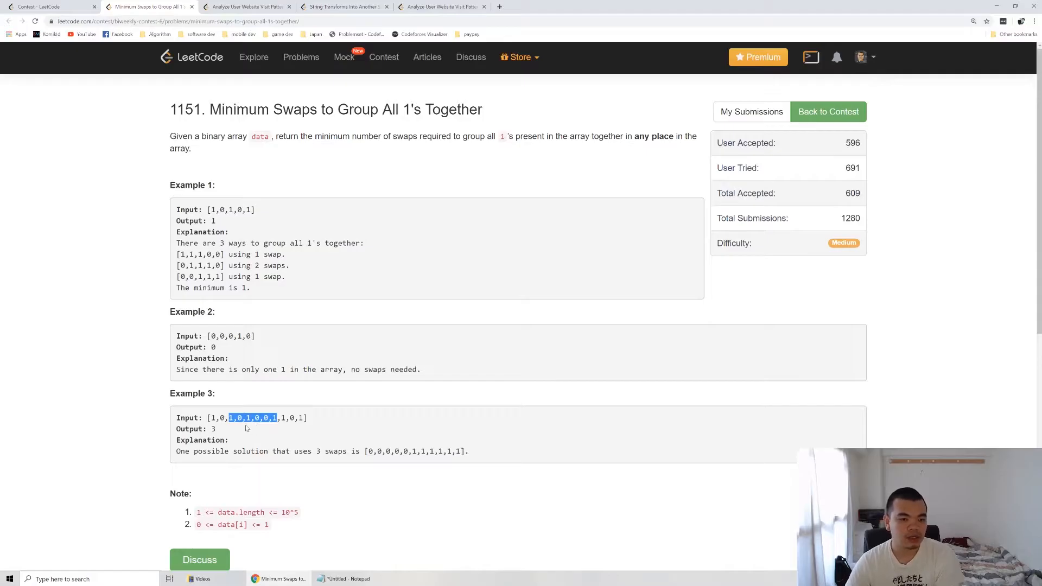
mouse_move(247, 429)
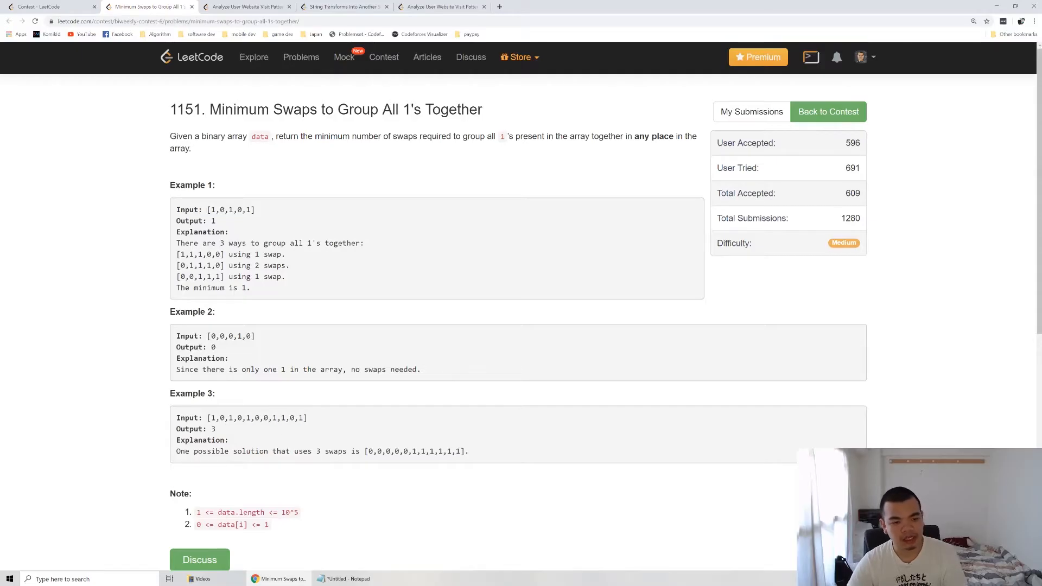
mouse_move(386, 429)
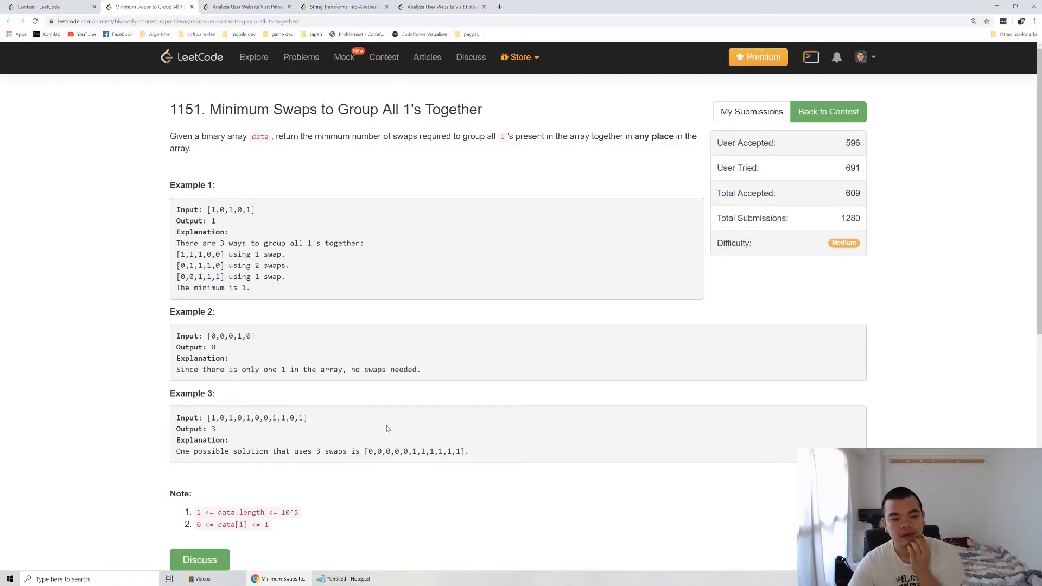
scroll(down, 3)
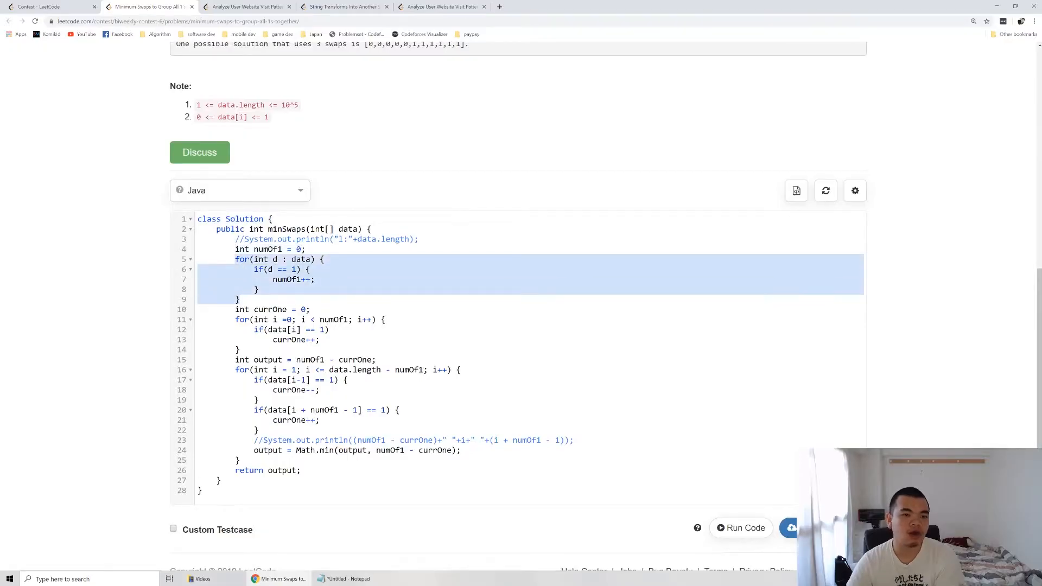
click(259, 289)
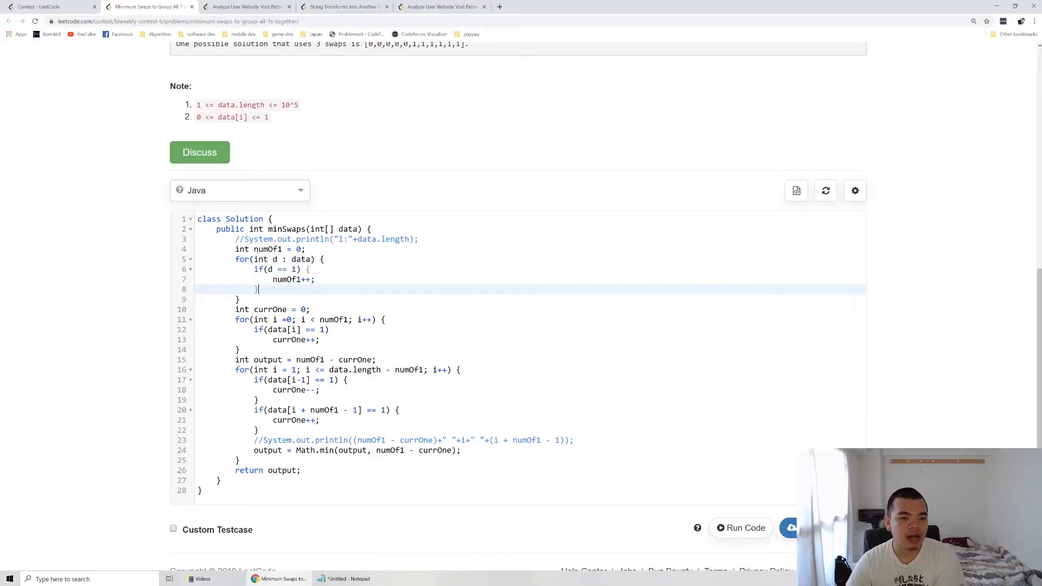
scroll(up, 3)
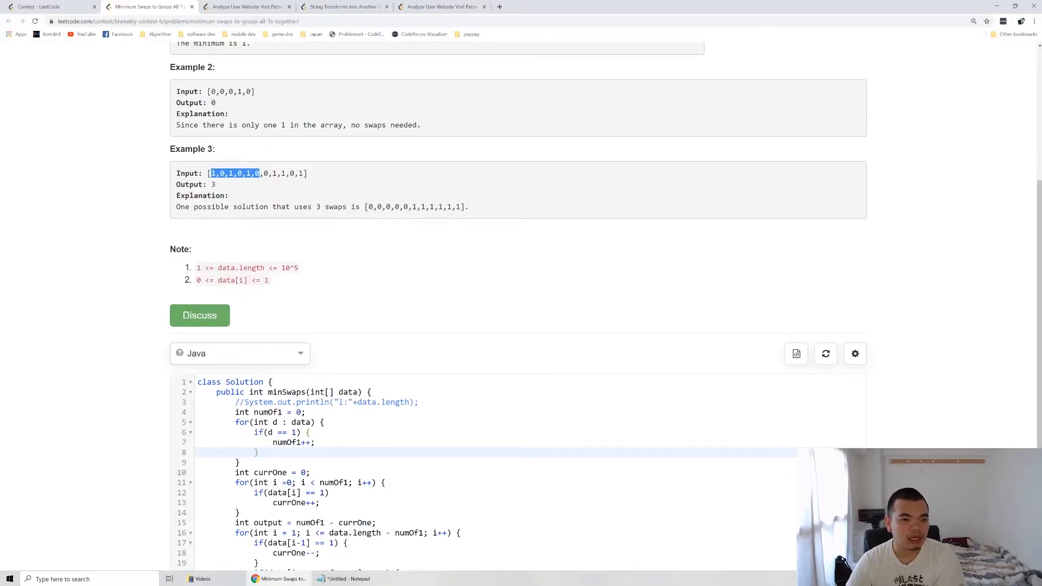
scroll(down, 3)
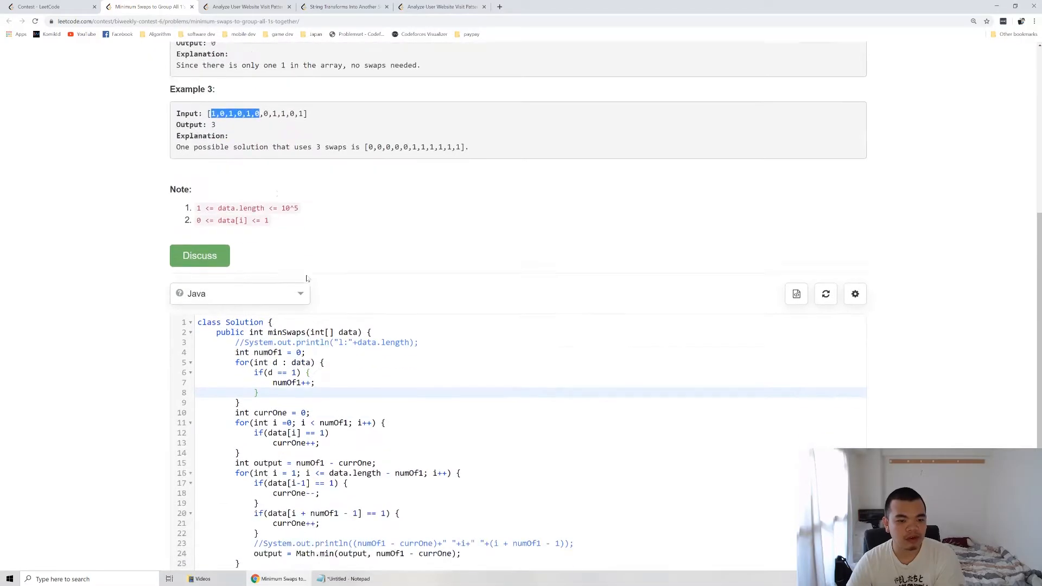
scroll(down, 3)
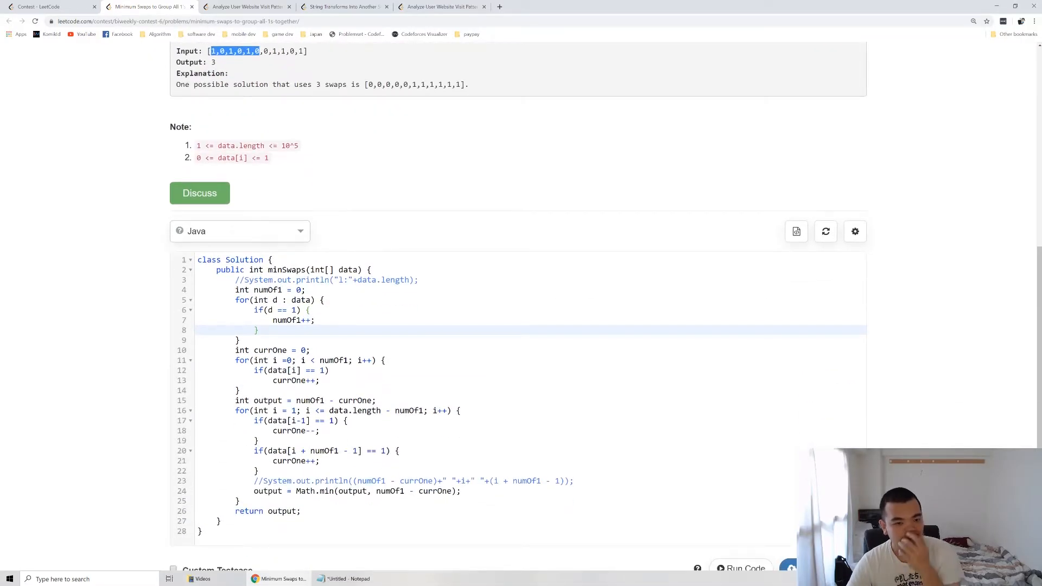
mouse_move(253, 123)
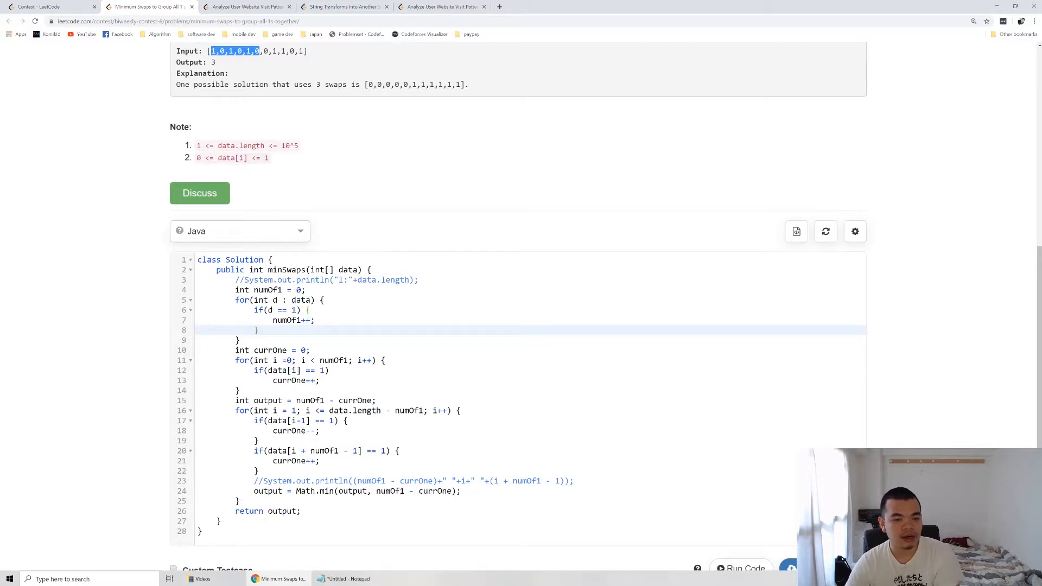
scroll(down, 3)
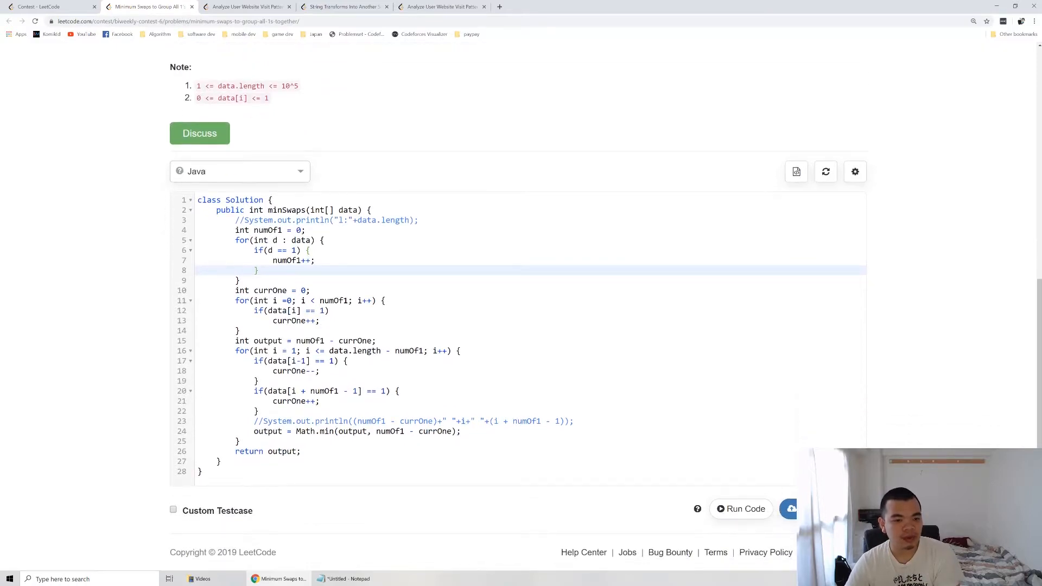
scroll(up, 3)
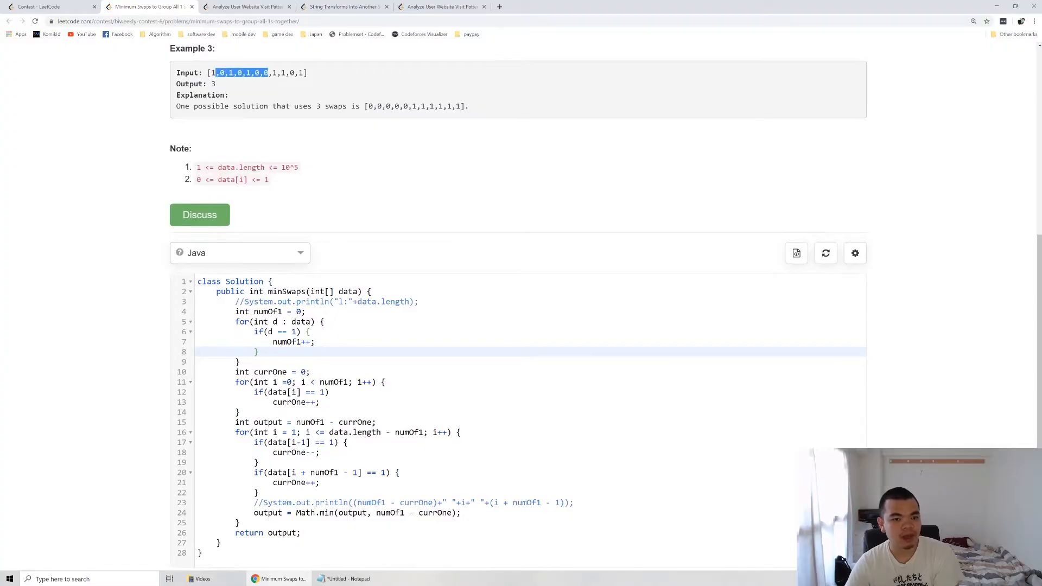
scroll(down, 3)
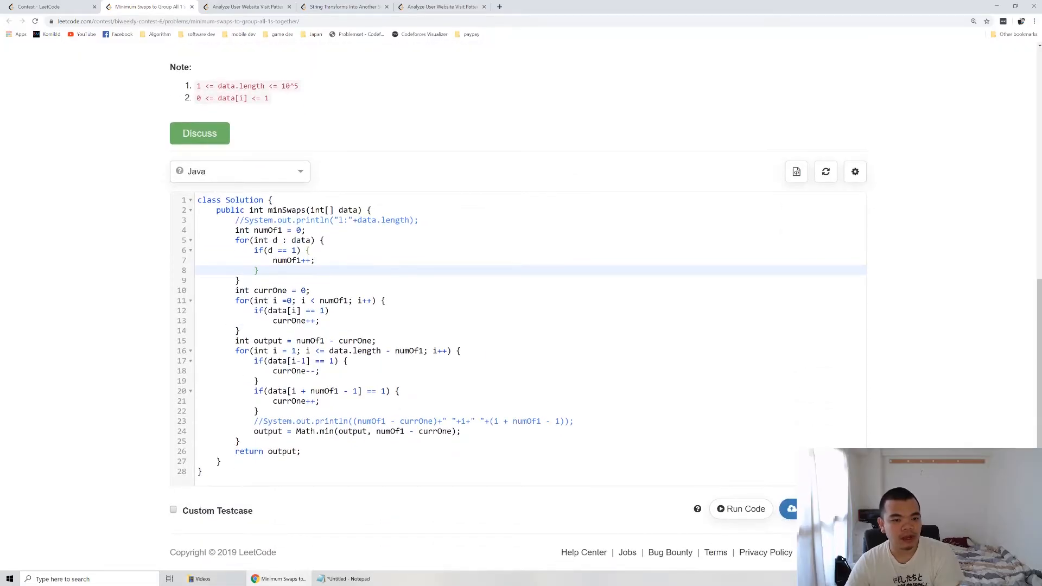
double_click(267, 339)
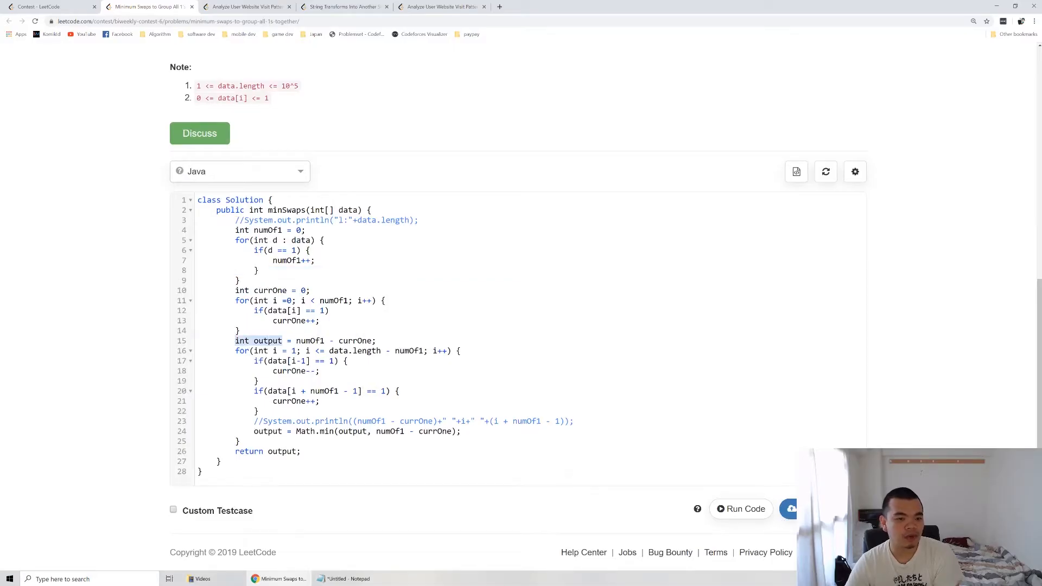
click(259, 340)
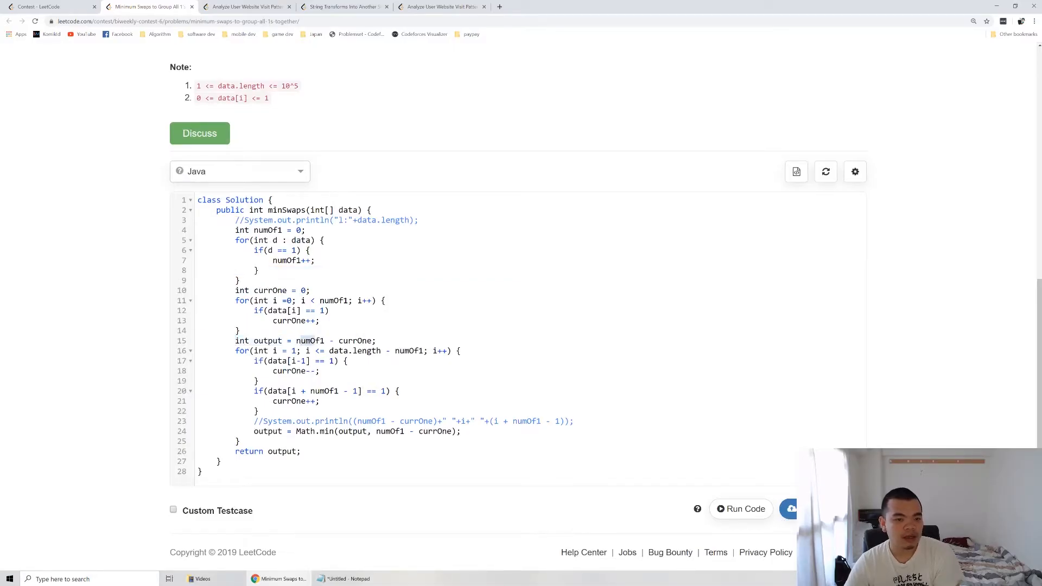
double_click(354, 340)
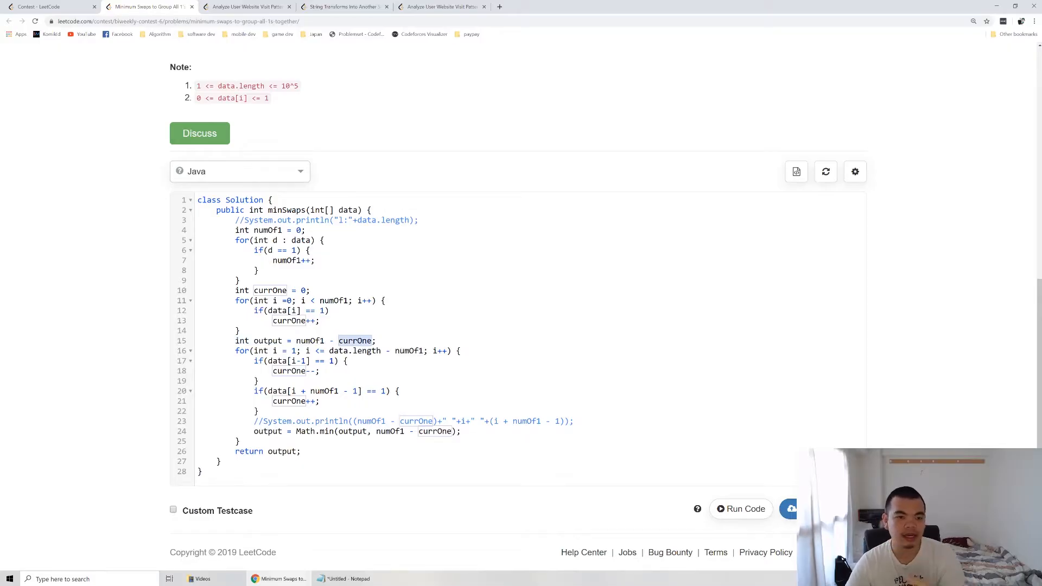
click(258, 381)
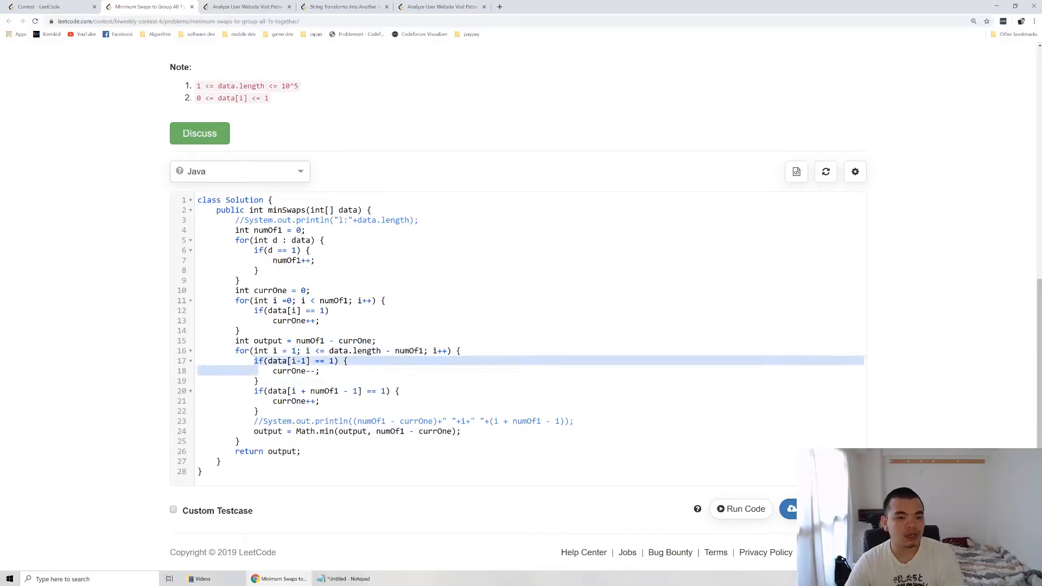
scroll(up, 3)
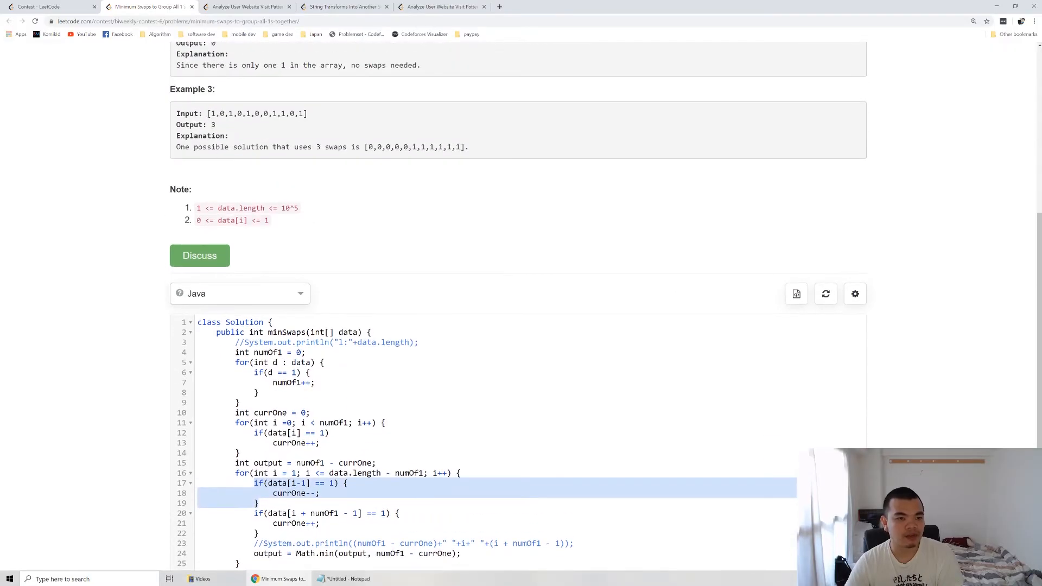
drag(213, 114, 261, 114)
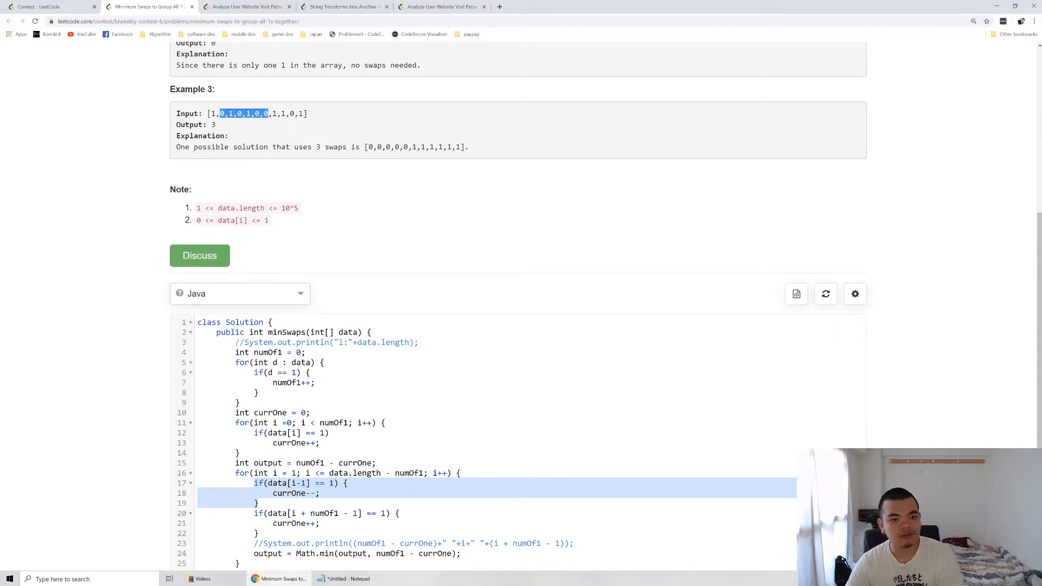
scroll(down, 3)
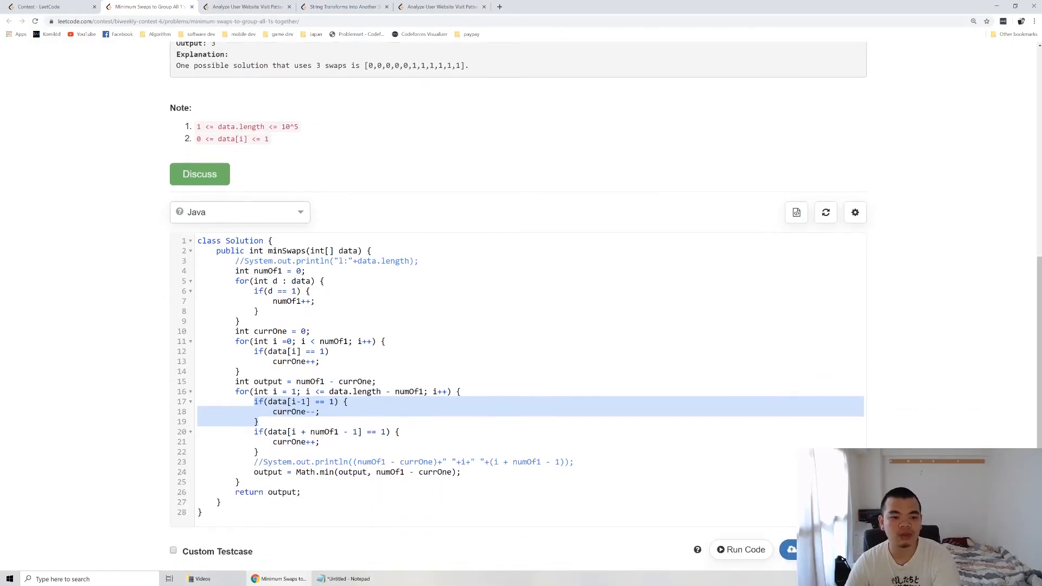
scroll(up, 3)
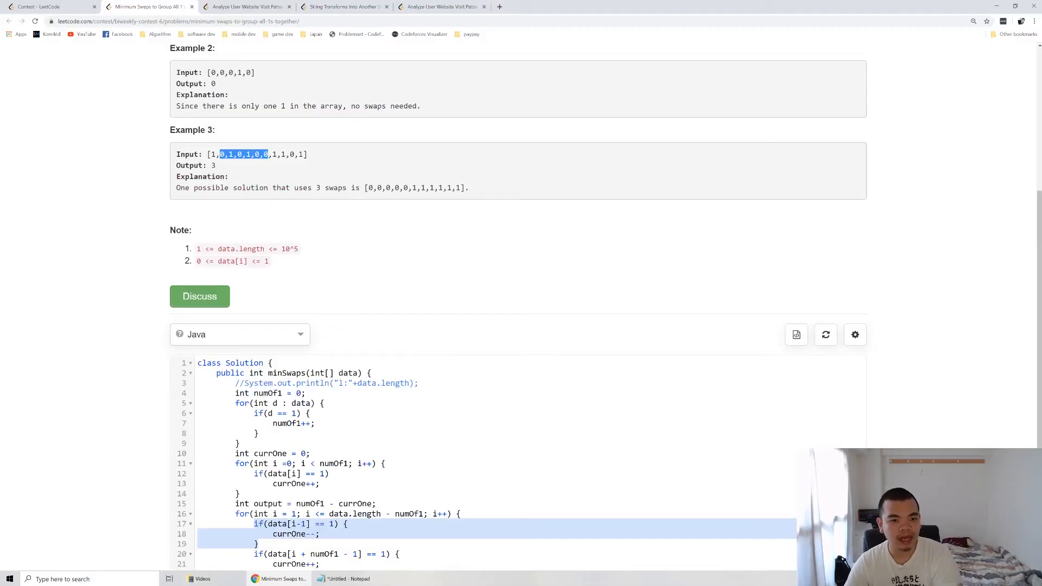
scroll(down, 3)
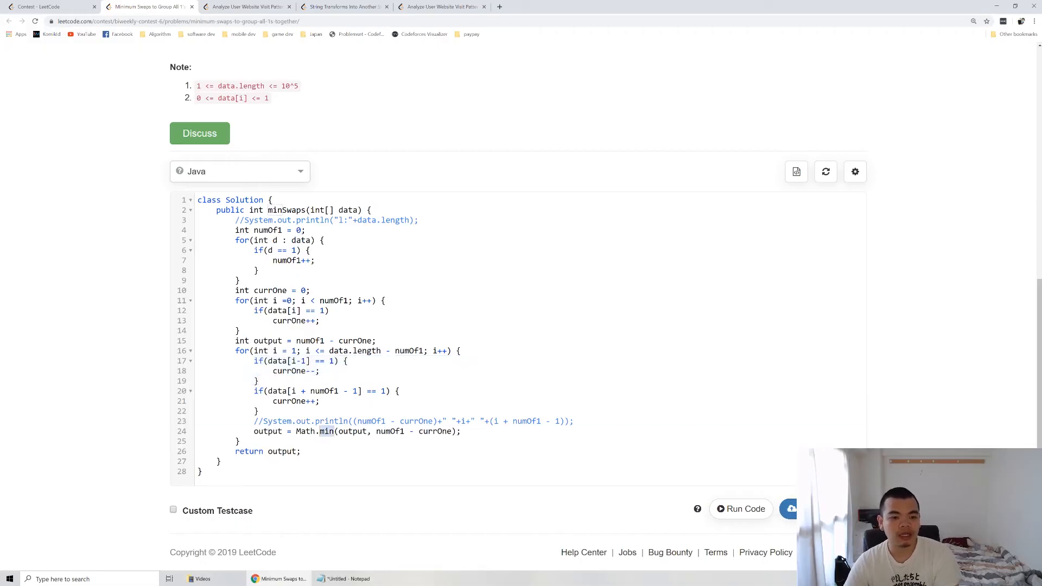
double_click(283, 452)
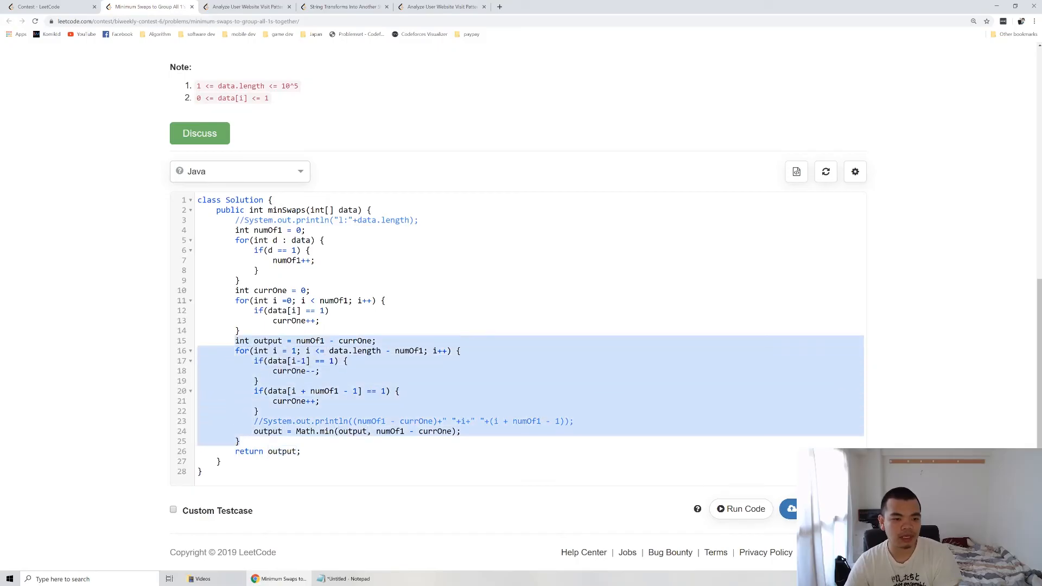
scroll(up, 3)
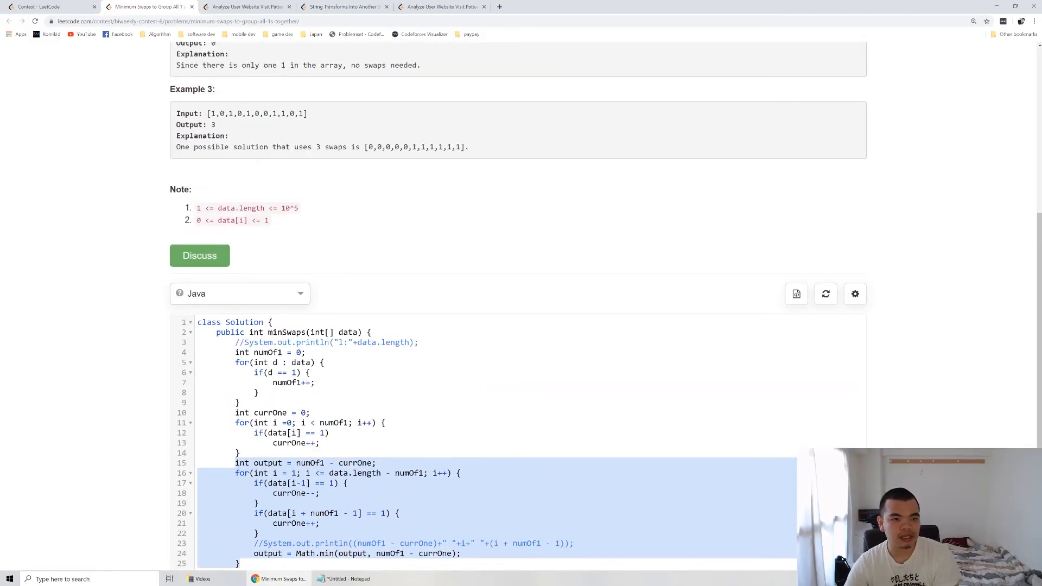
scroll(down, 3)
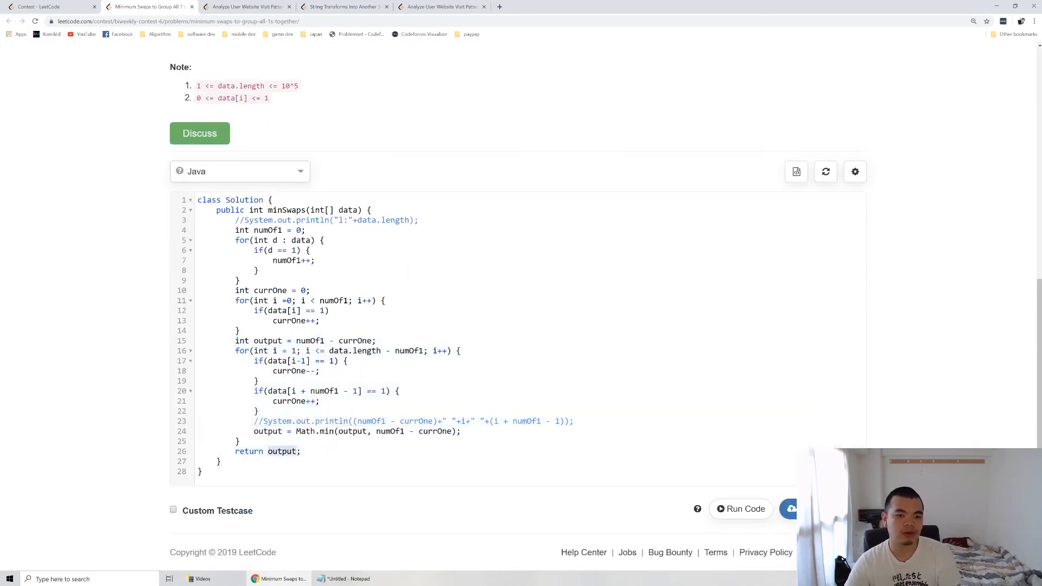
click(219, 462)
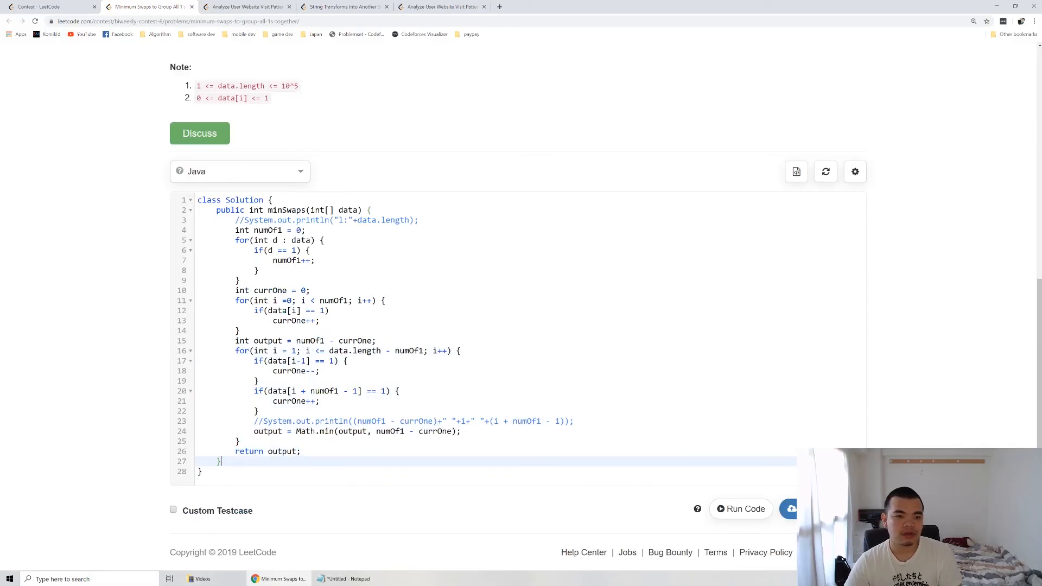